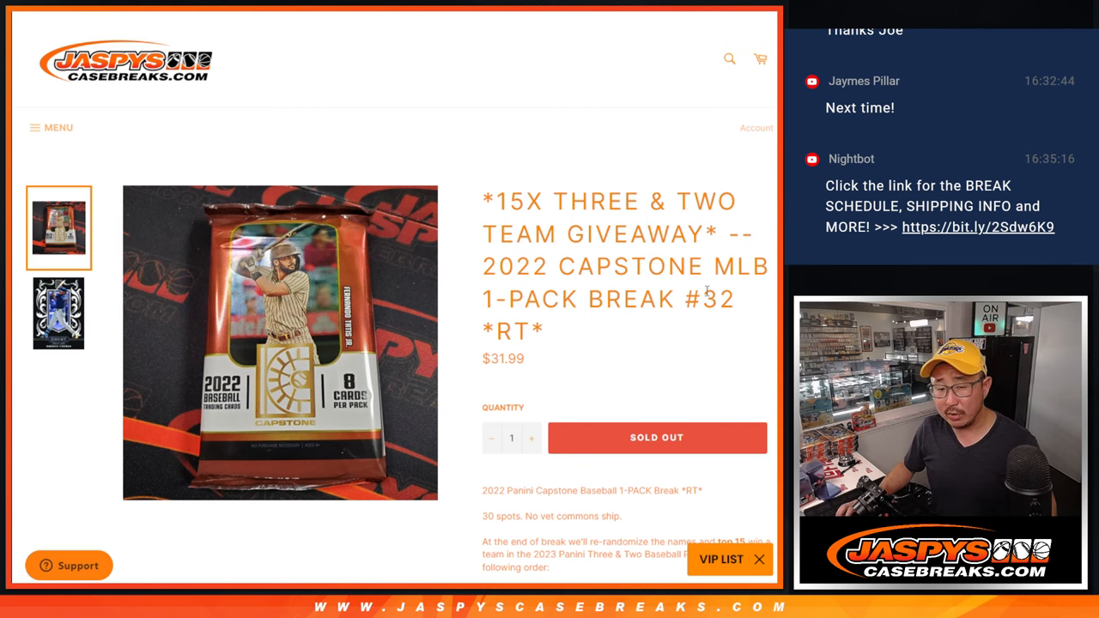
# Scroll the Capstone break listing to the team order SEA, STL, CHC… COL.
pyautogui.scroll(-3)
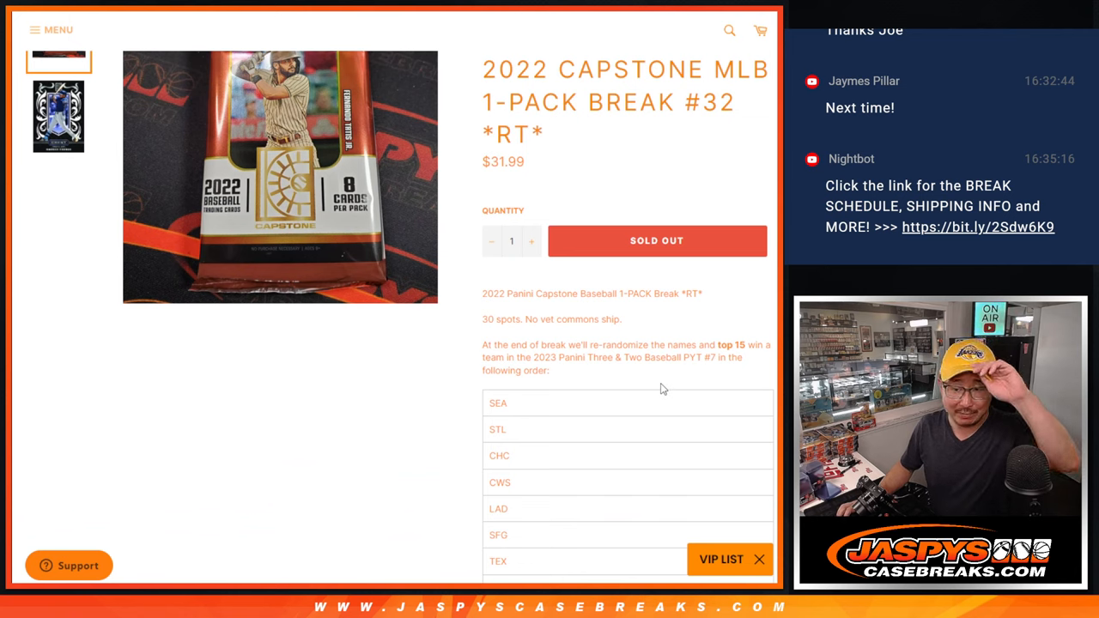
pyautogui.moveTo(578, 373)
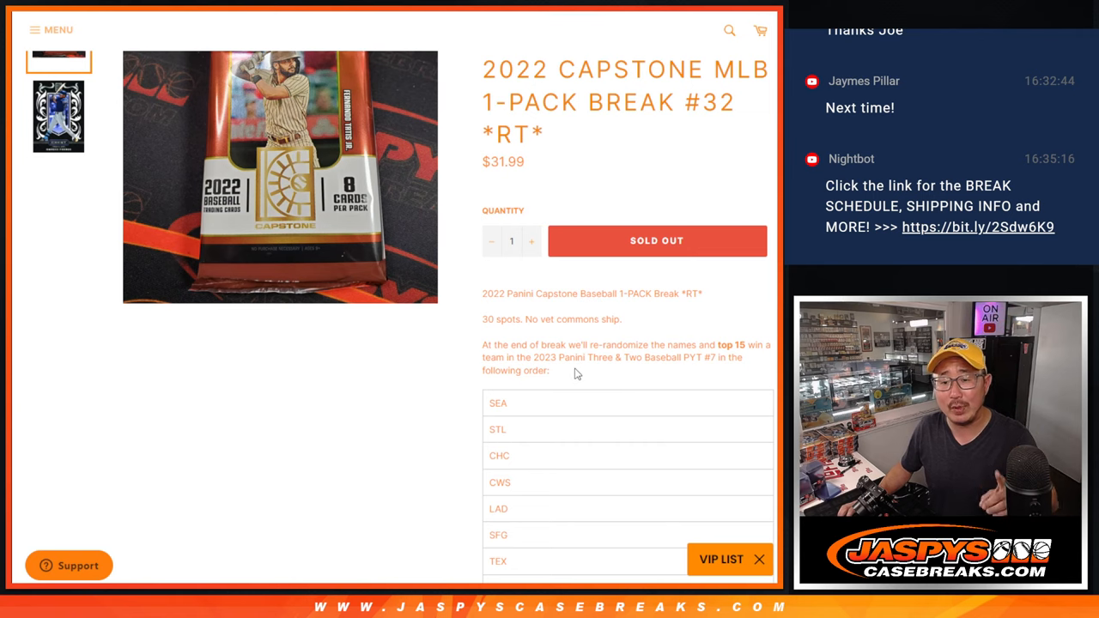
pyautogui.scroll(-3)
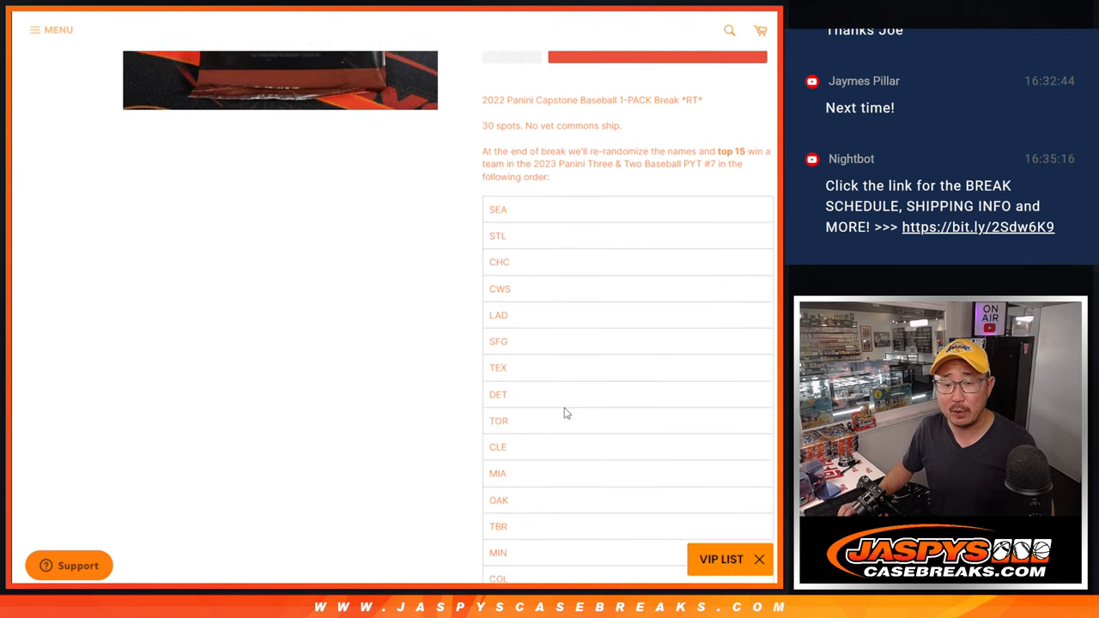
pyautogui.scroll(-3)
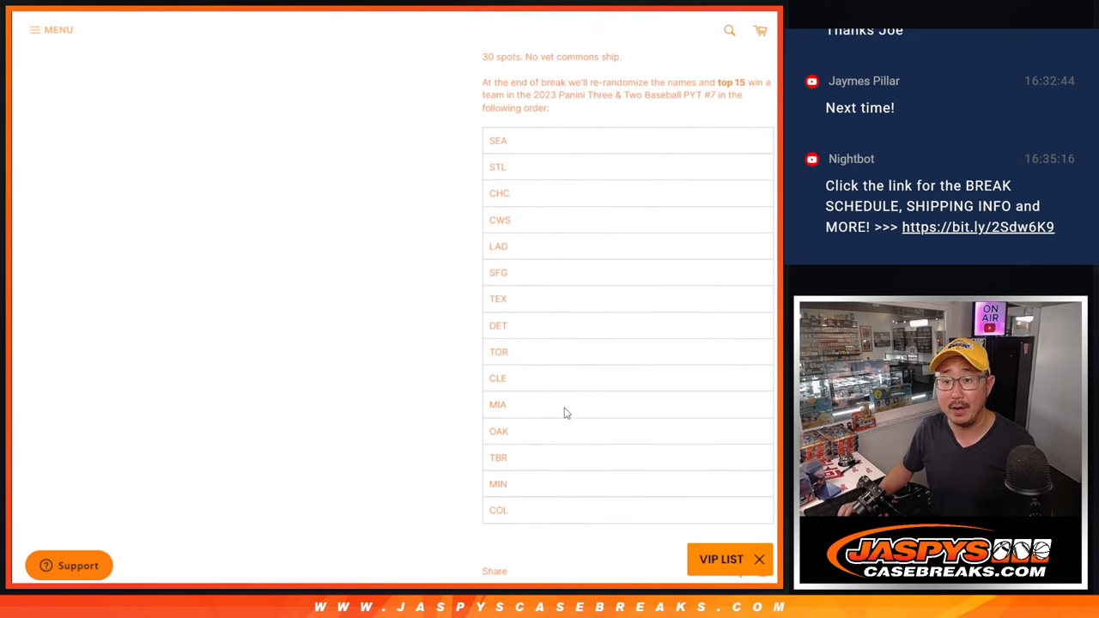
pyautogui.scroll(3)
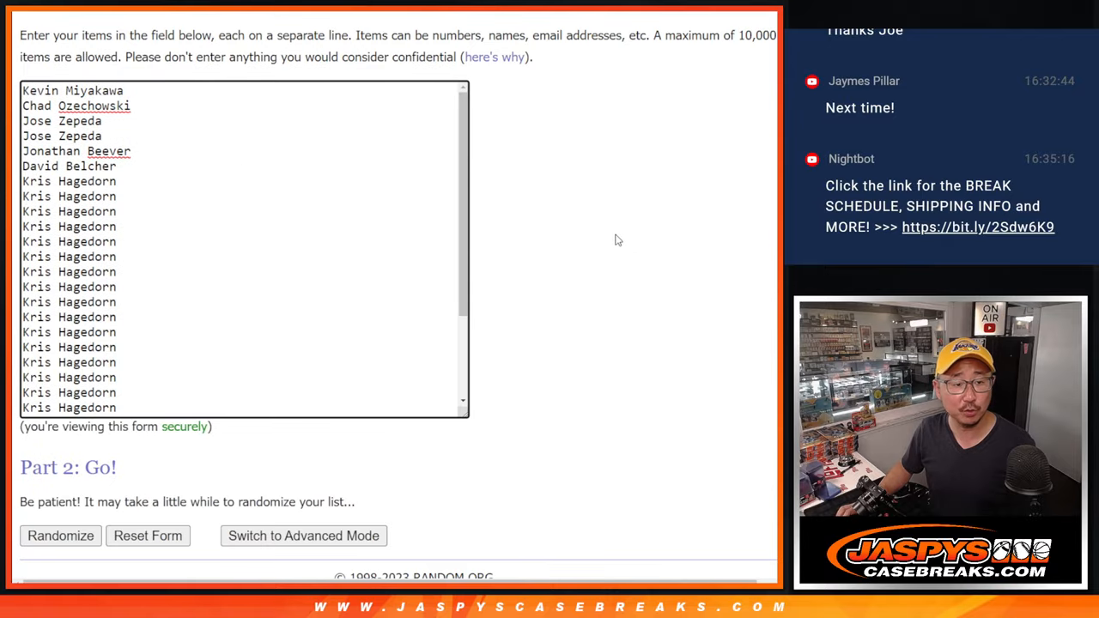
pyautogui.moveTo(375, 175)
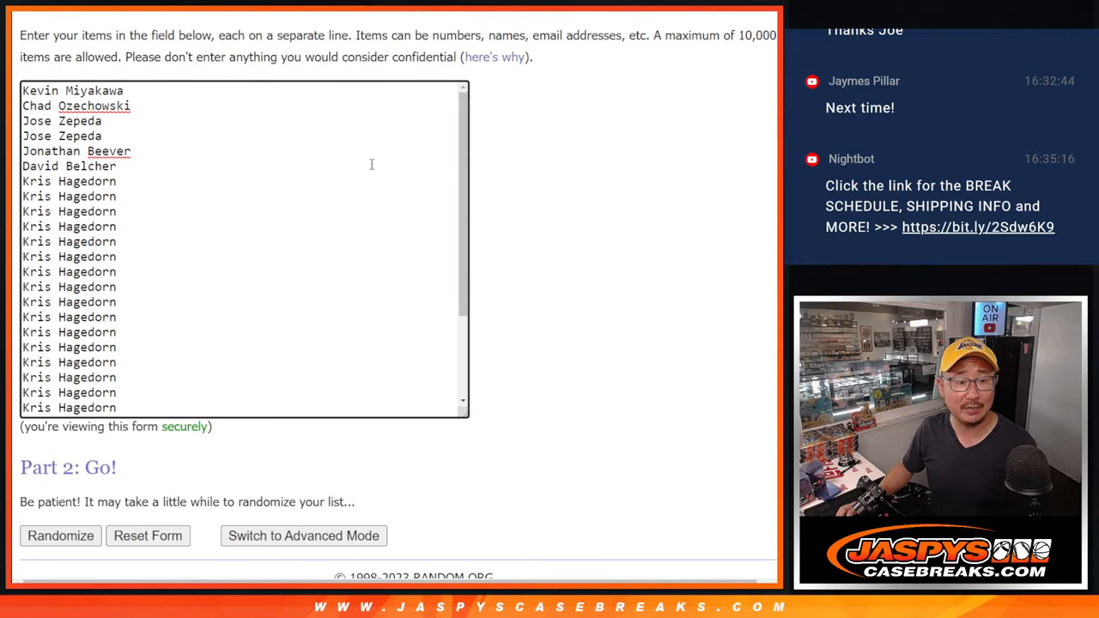
# Roll the dice for the shuffle count and select the randomized team list.
pyautogui.scroll(-3)
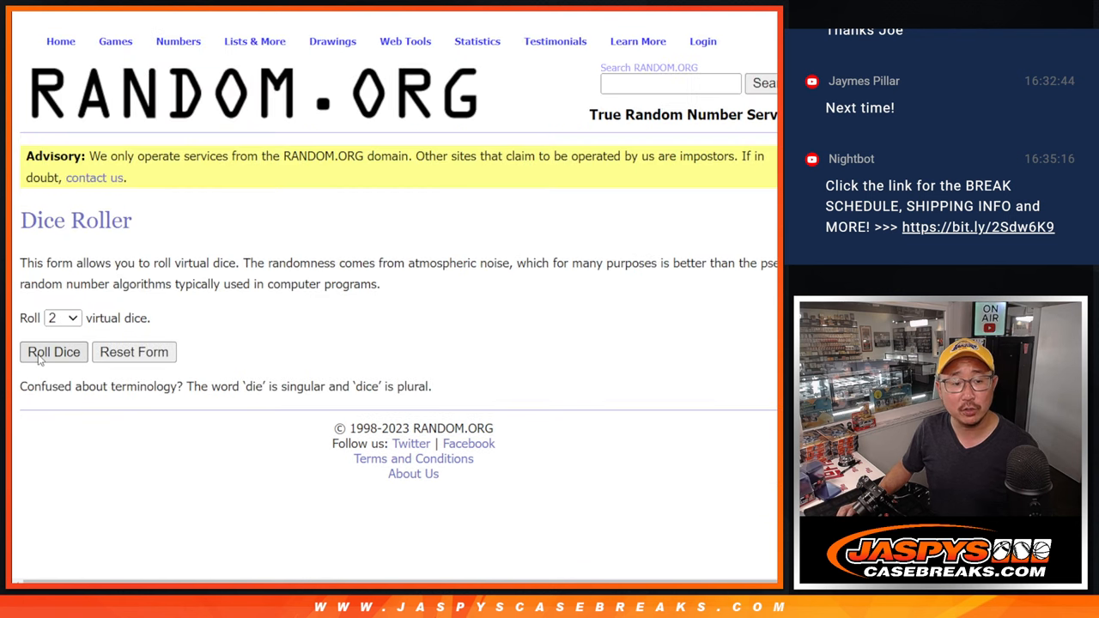
pyautogui.click(53, 352)
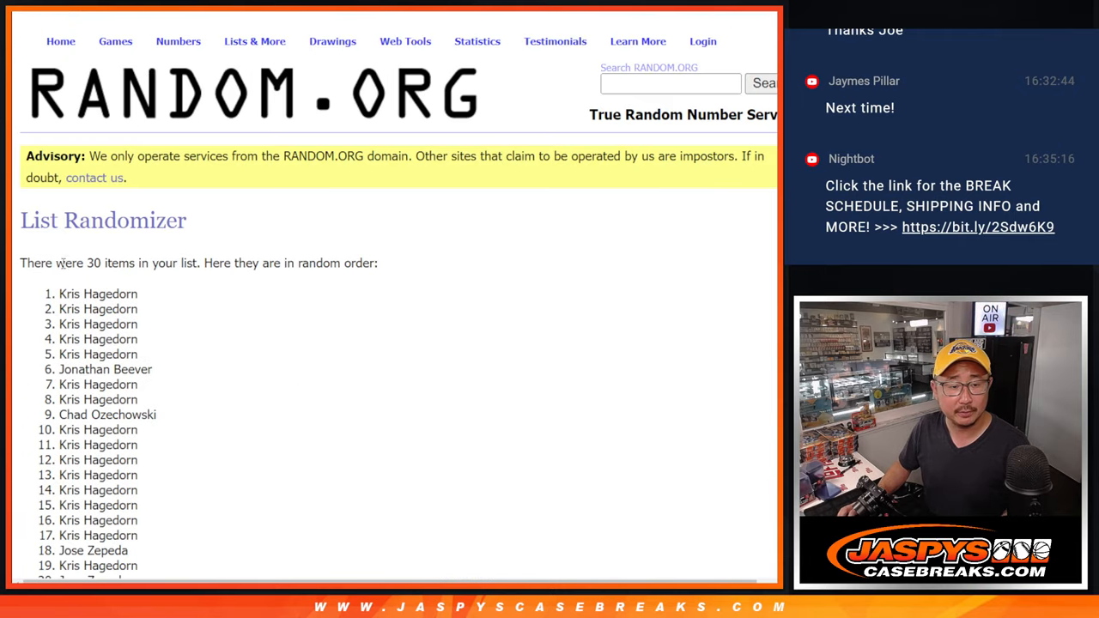
pyautogui.scroll(-3)
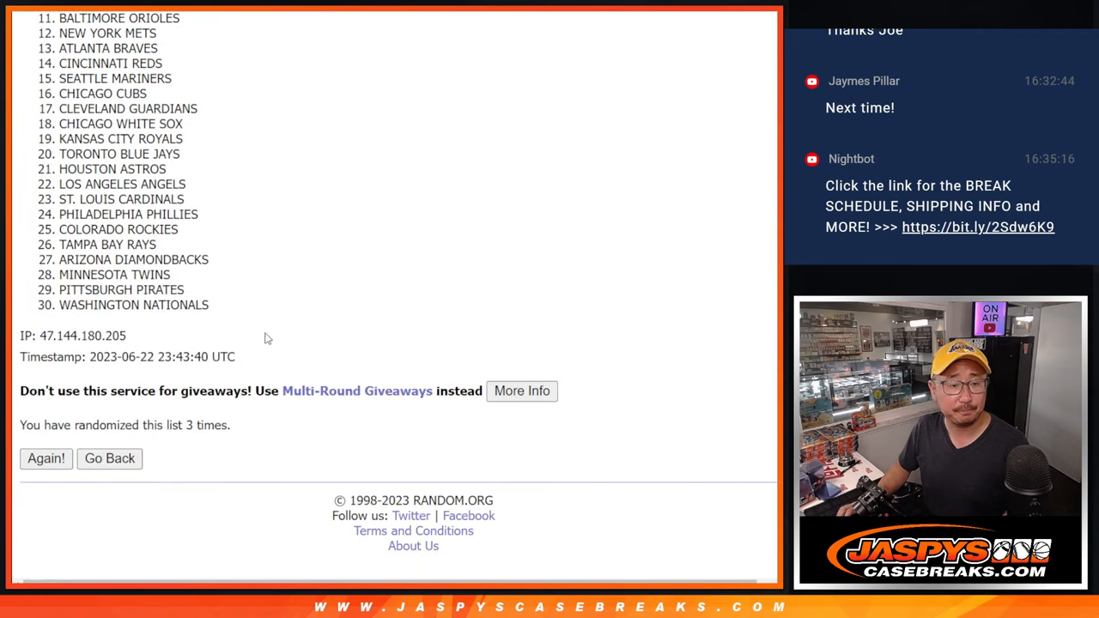
pyautogui.moveTo(266, 338); pyautogui.dragTo(241, 555)
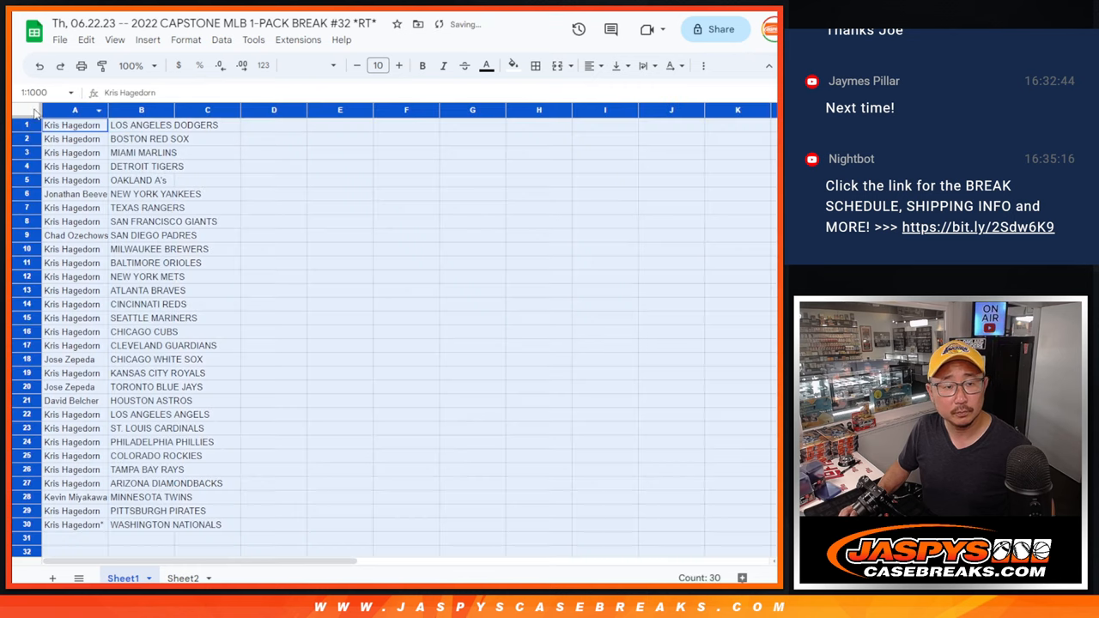
# Set the names and teams to font size 12 and sort rows A–Z by team.
pyautogui.click(378, 65)
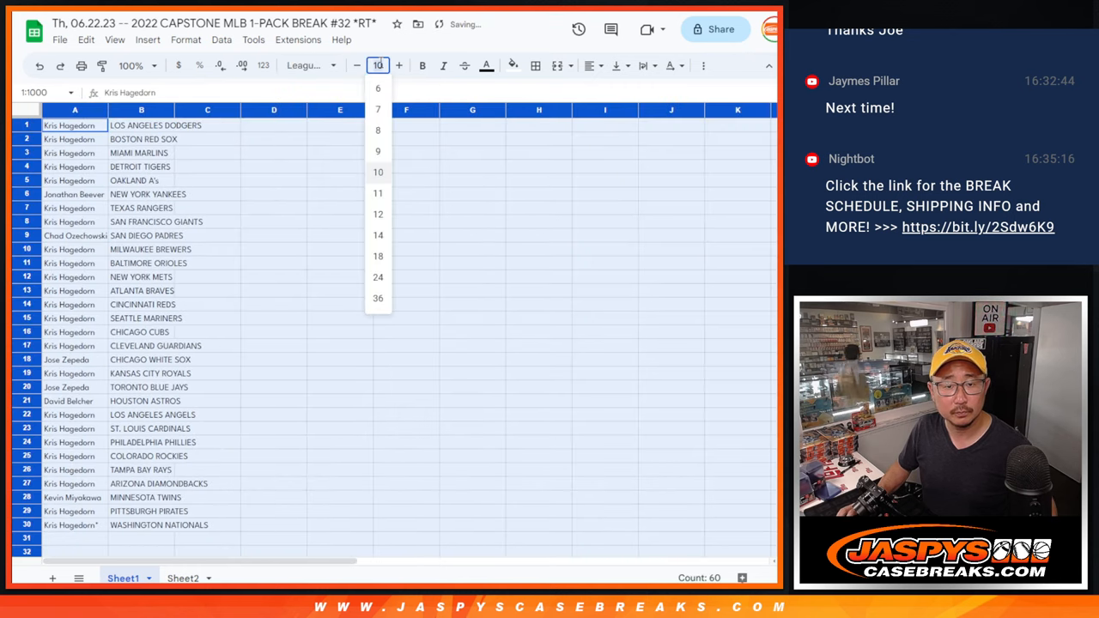
pyautogui.click(130, 65)
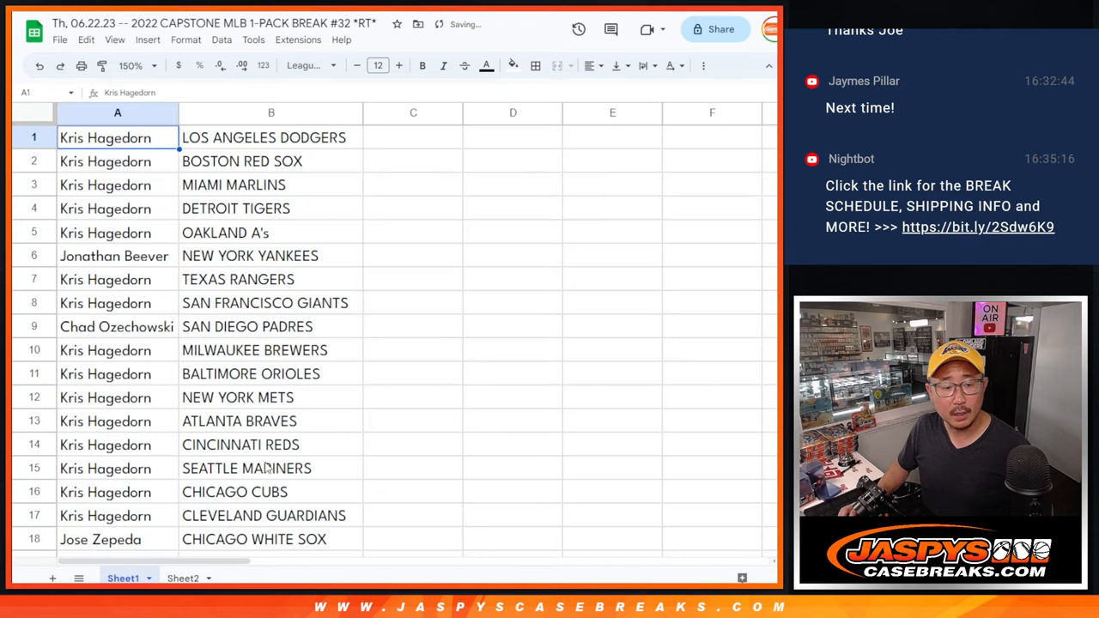
pyautogui.moveTo(104, 138); pyautogui.dragTo(271, 468)
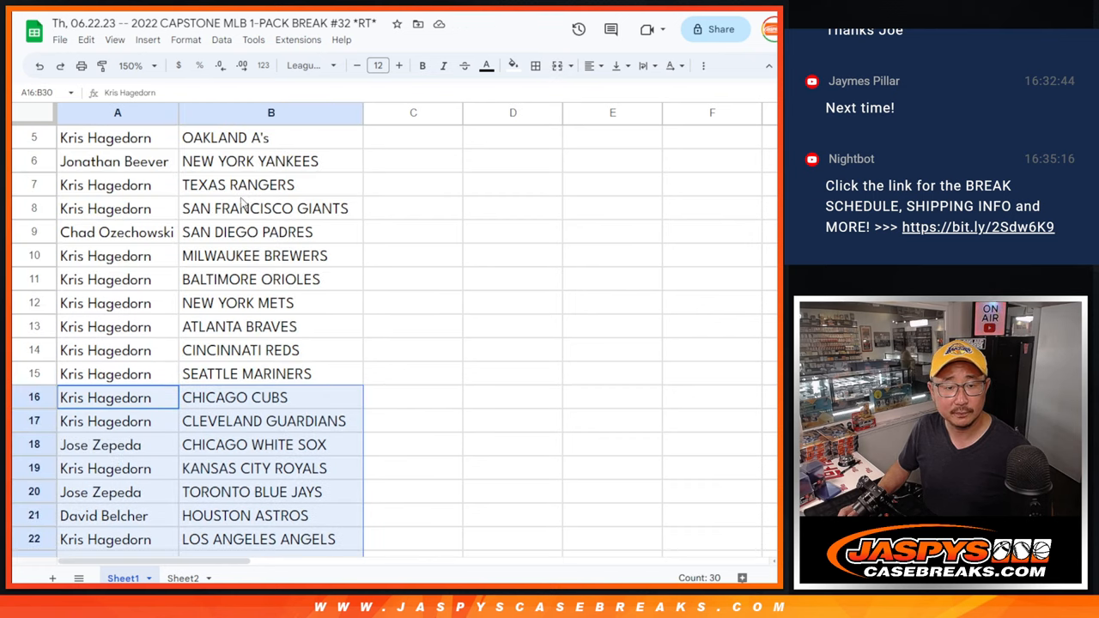
pyautogui.click(129, 66)
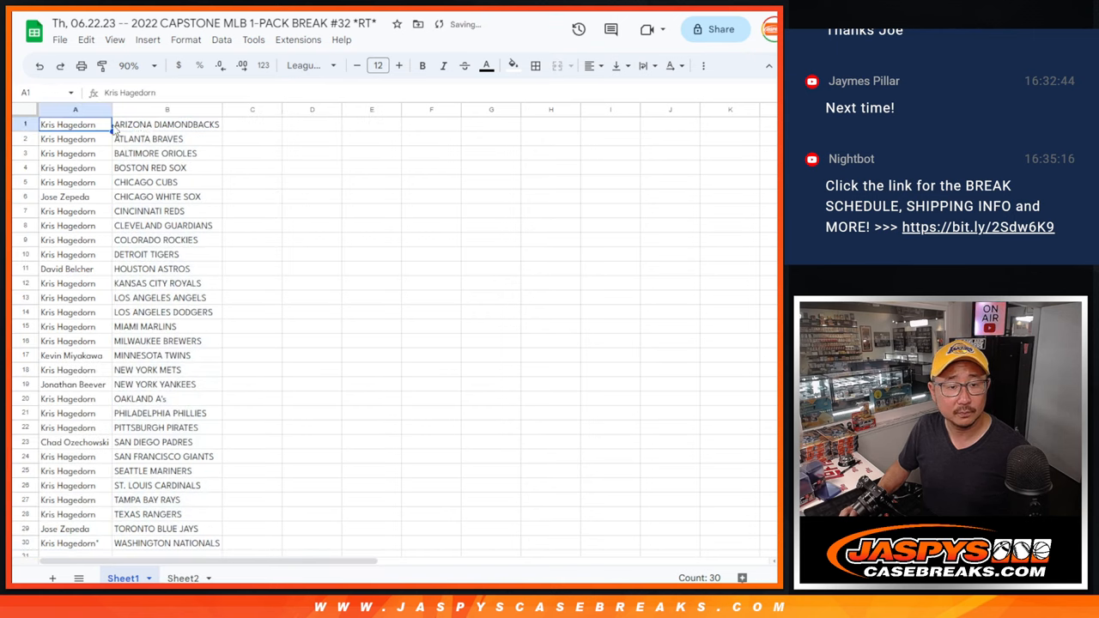
# Print the name–team list.
pyautogui.click(535, 65)
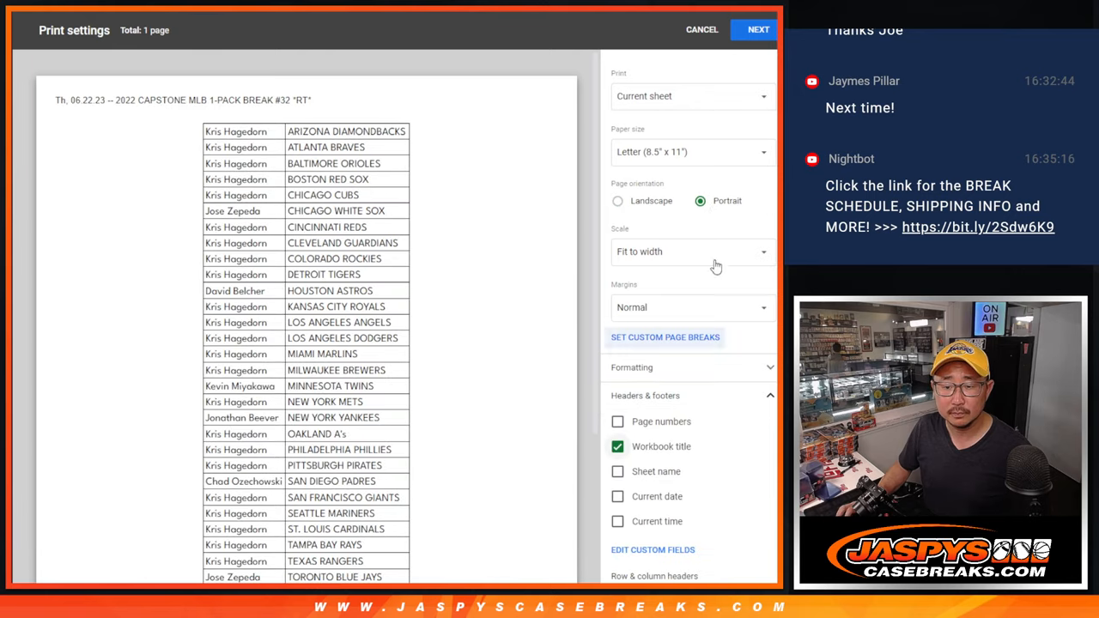
pyautogui.click(758, 29)
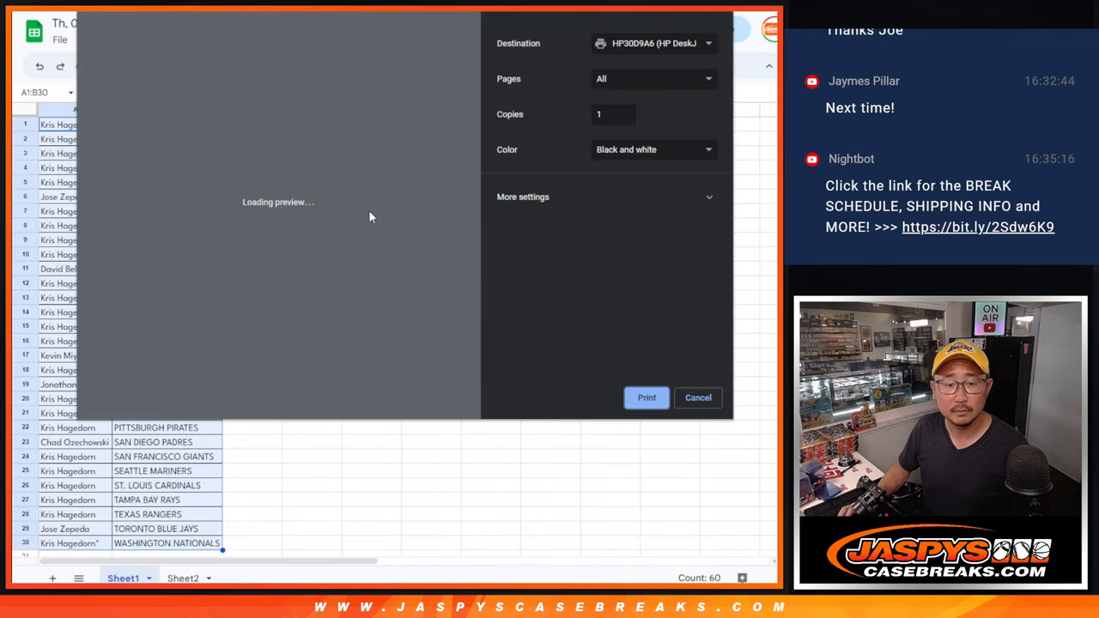
pyautogui.click(699, 398)
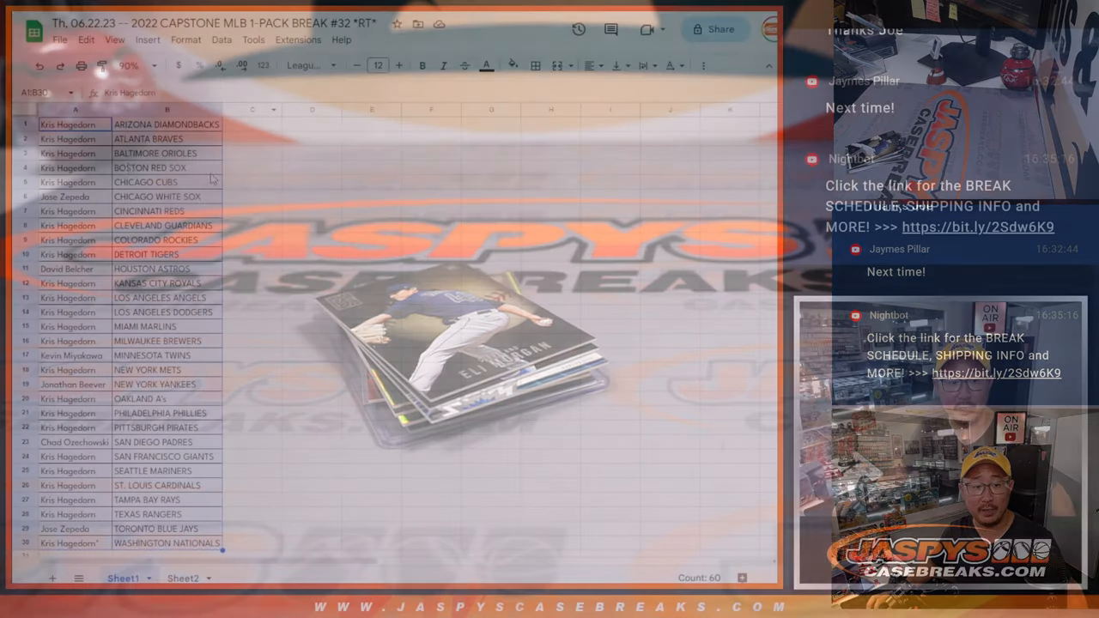
# Zoom the team abbreviation sheet to 125% and switch to RANDOM.ORG.
pyautogui.scroll(-3)
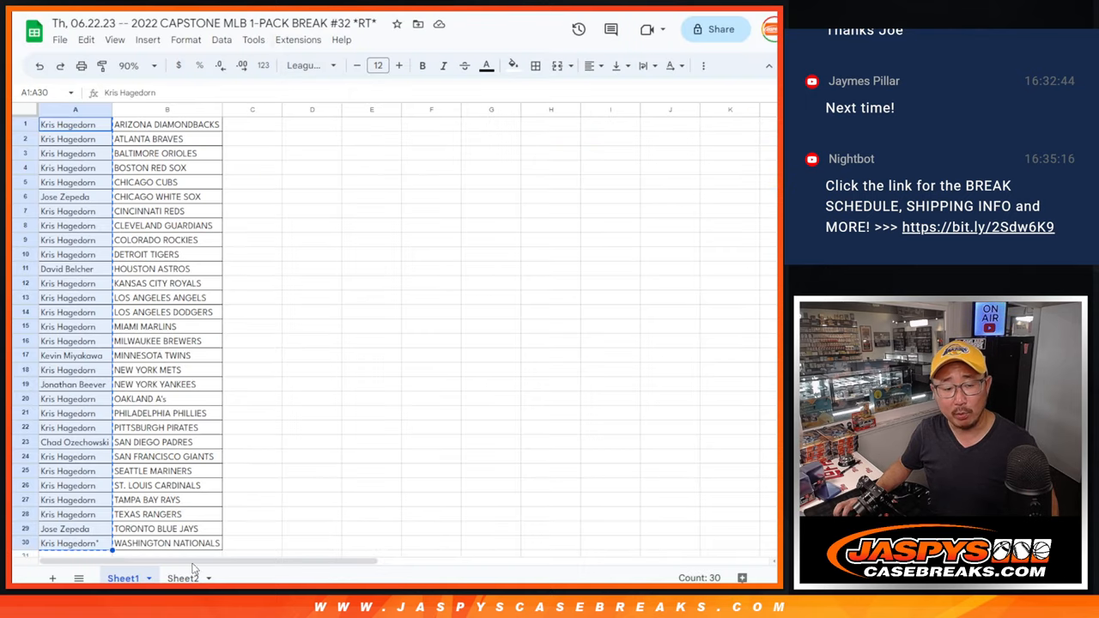
pyautogui.click(182, 578)
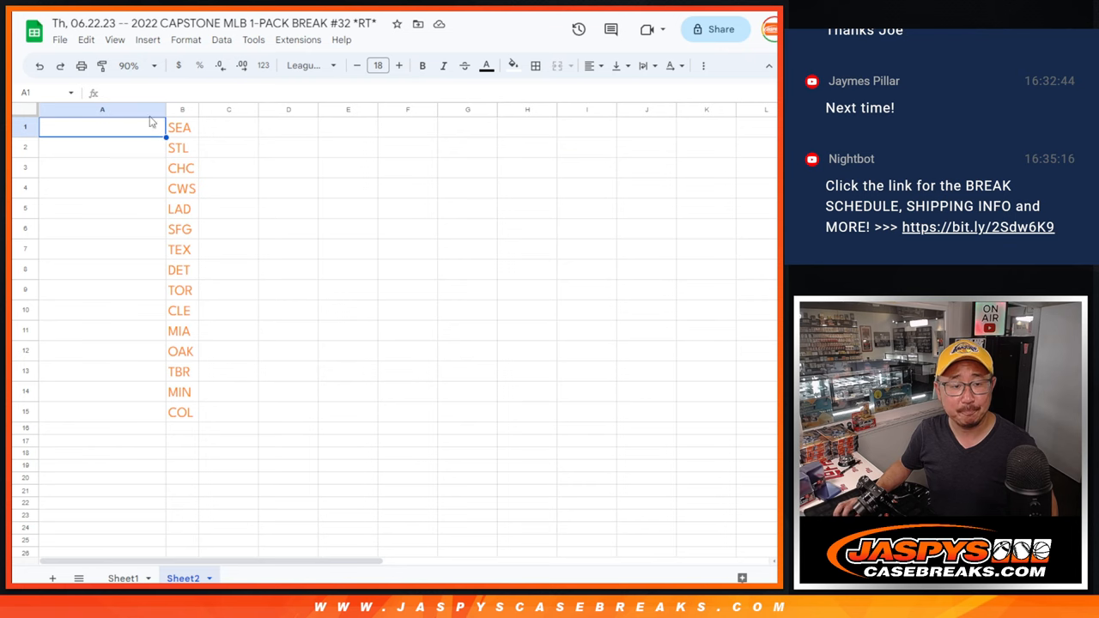
pyautogui.click(133, 65)
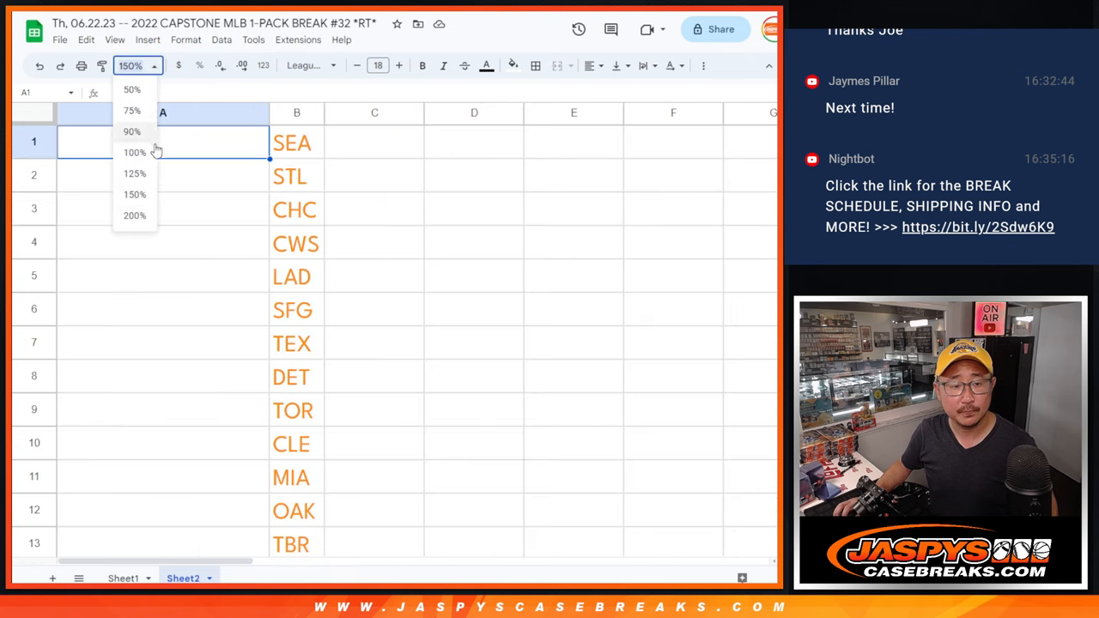
pyautogui.click(135, 174)
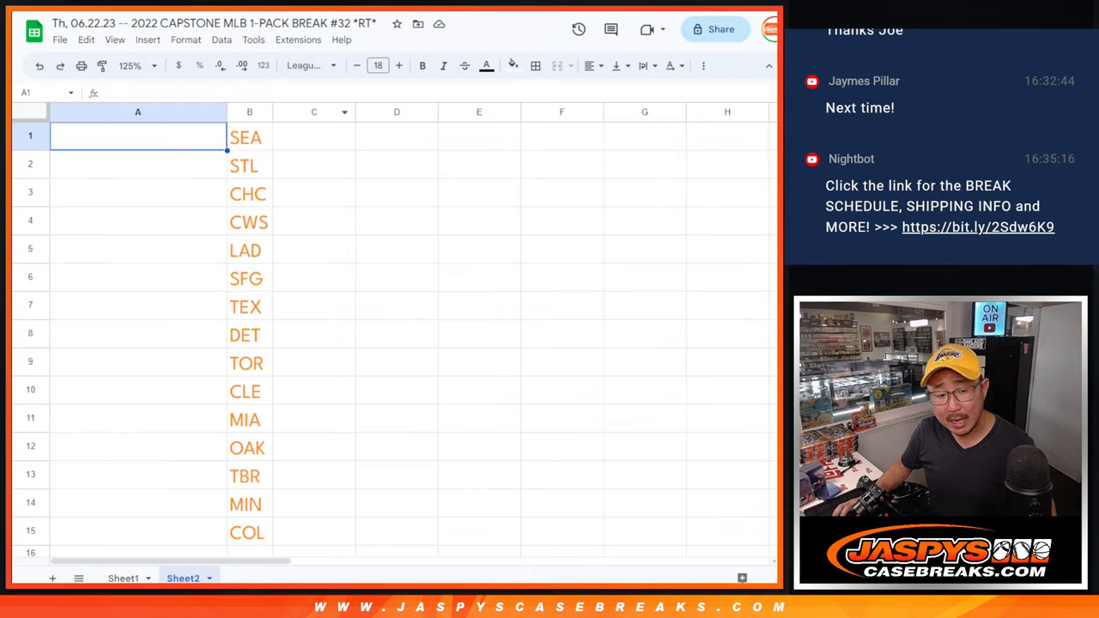
pyautogui.click(137, 531)
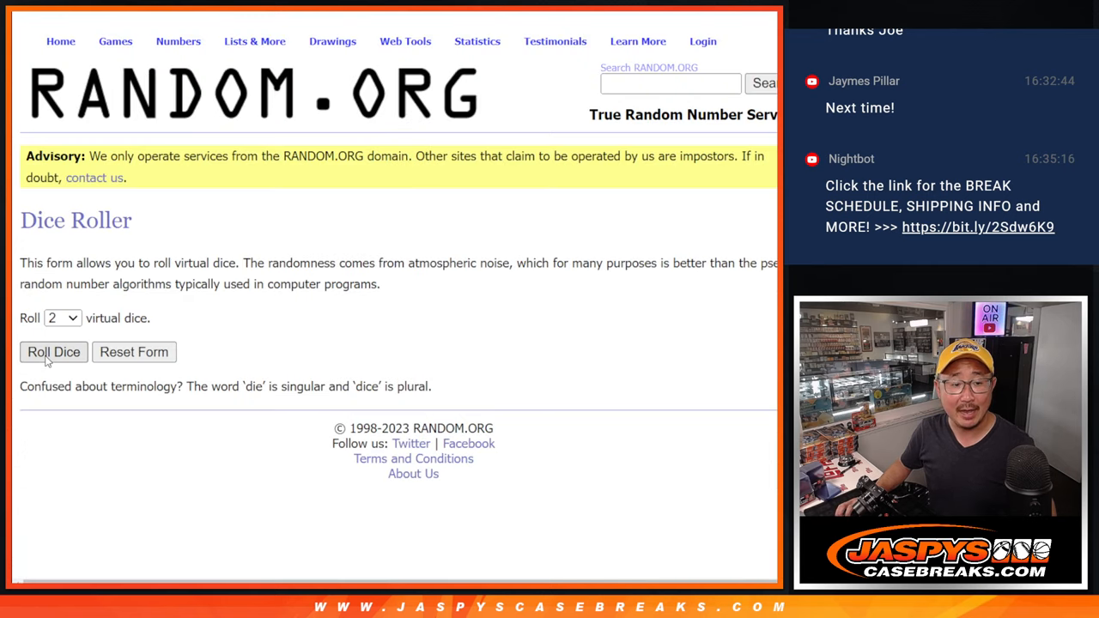
# Shuffle the 30 customer names in the List Randomizer and review the results.
pyautogui.click(53, 352)
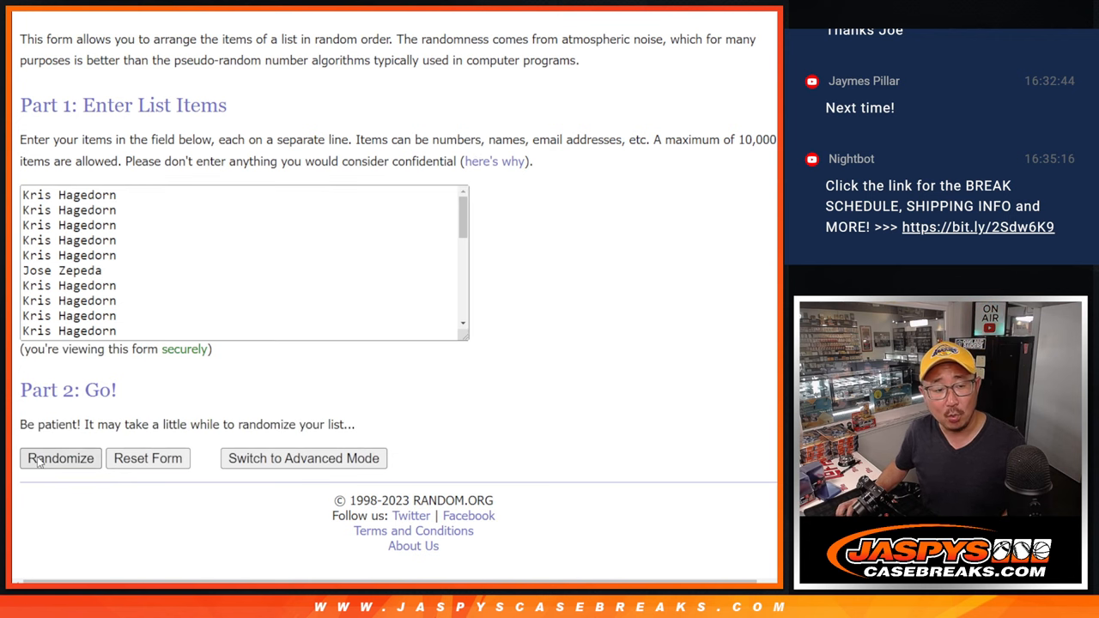
pyautogui.click(60, 458)
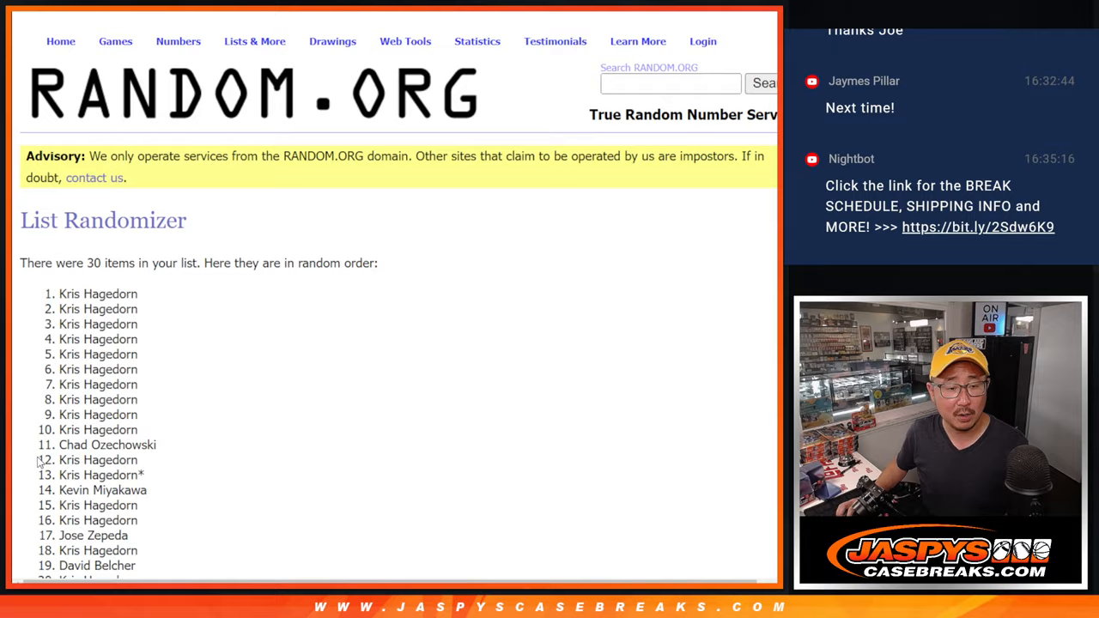
pyautogui.scroll(-3)
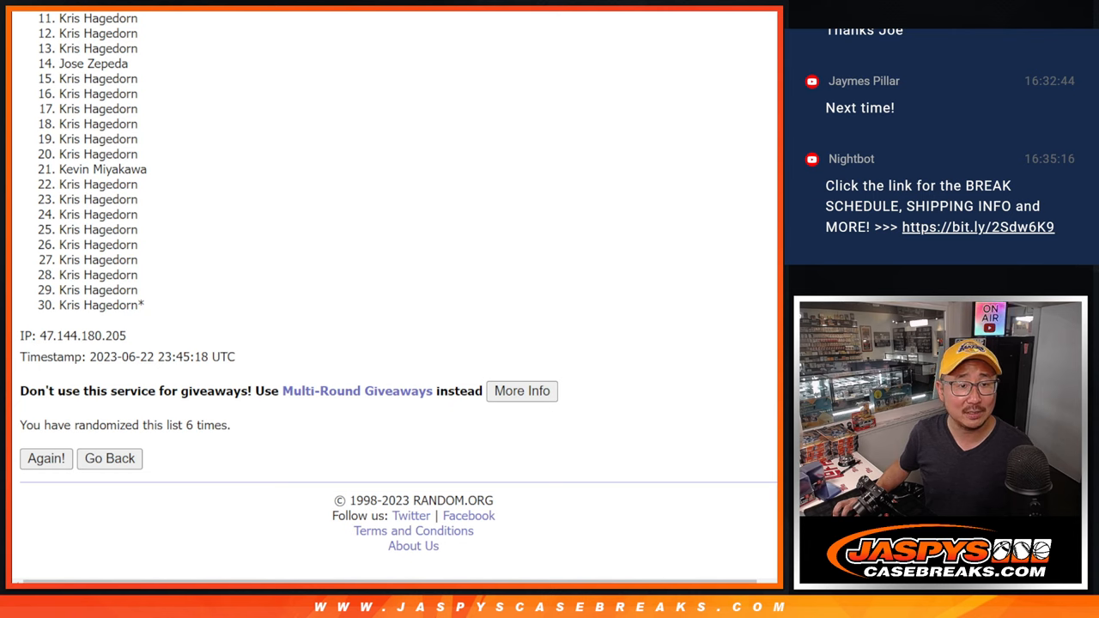
pyautogui.scroll(3)
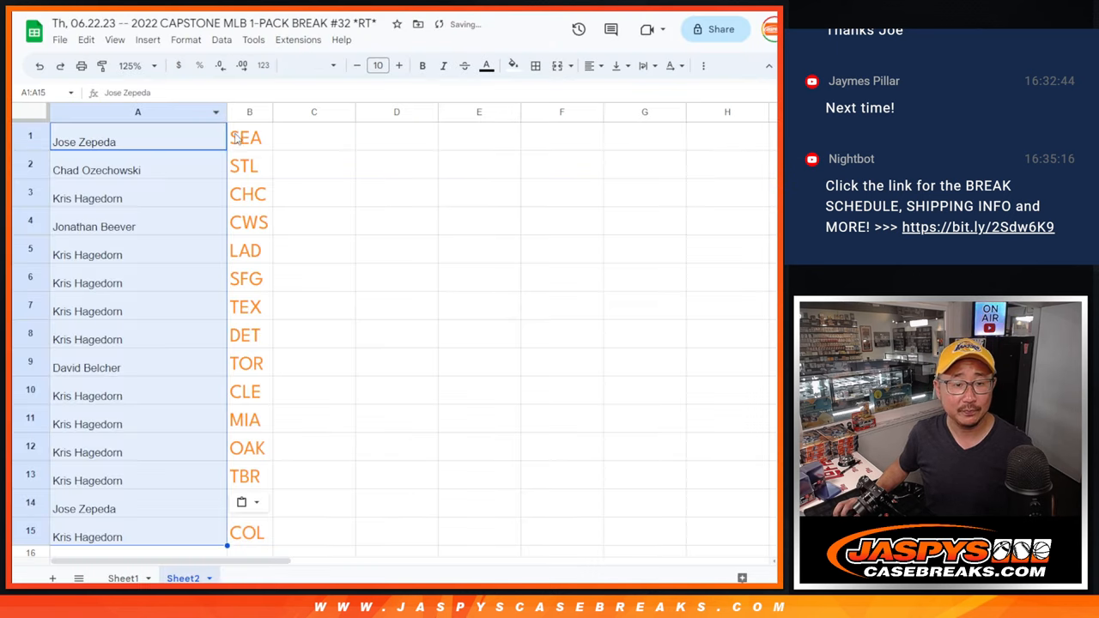
# Enlarge the pasted names to size 16 and check each row from CHC to COL.
pyautogui.click(398, 66)
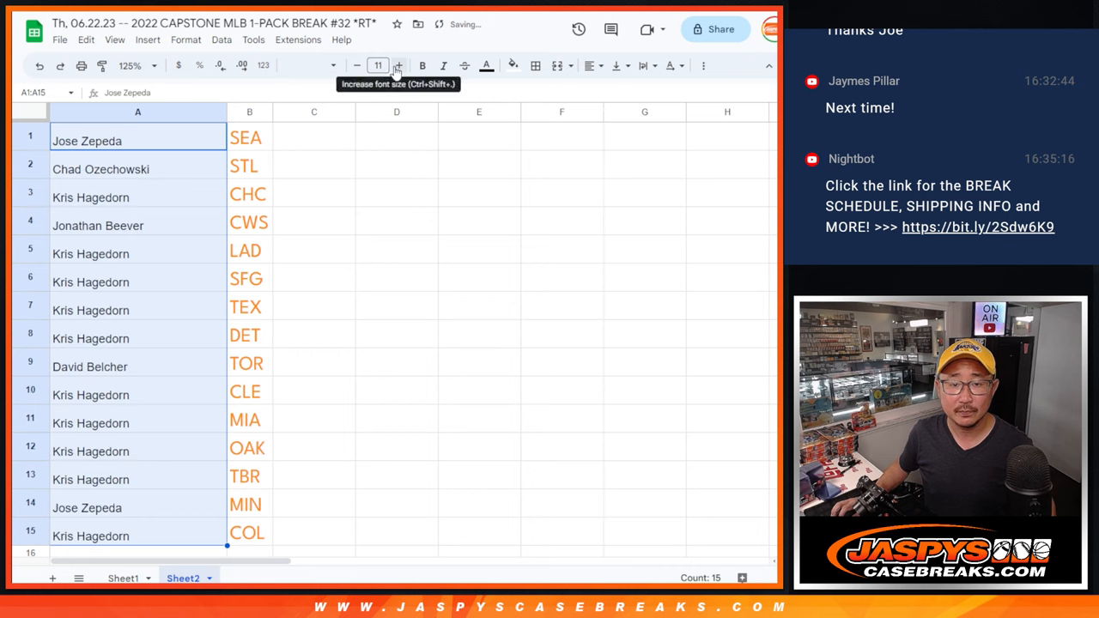
pyautogui.click(397, 65)
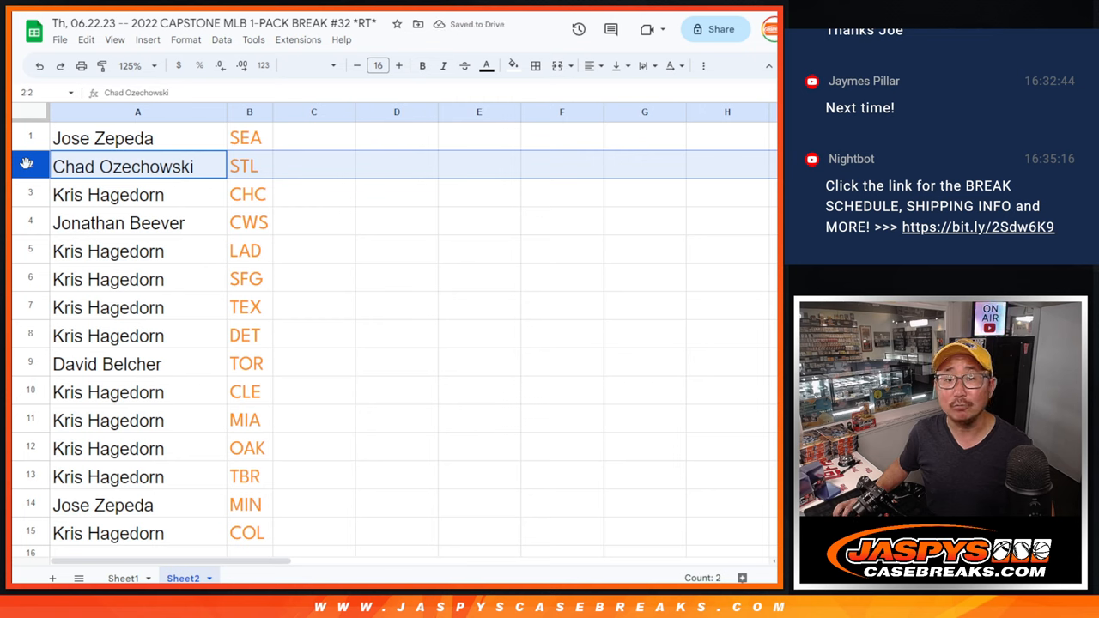
pyautogui.click(108, 194)
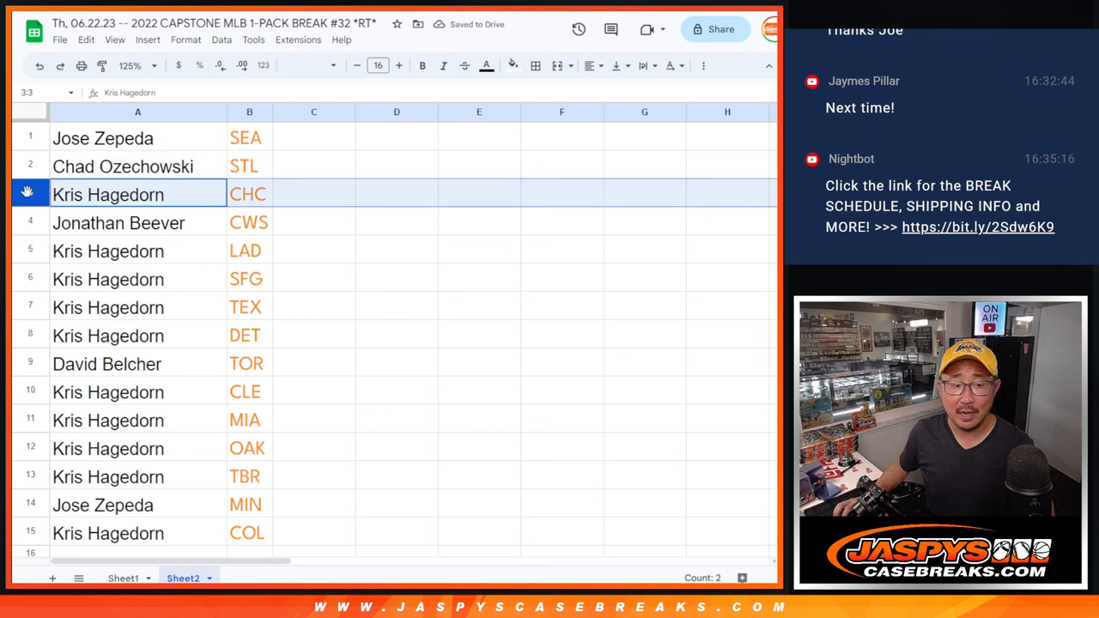
pyautogui.click(119, 223)
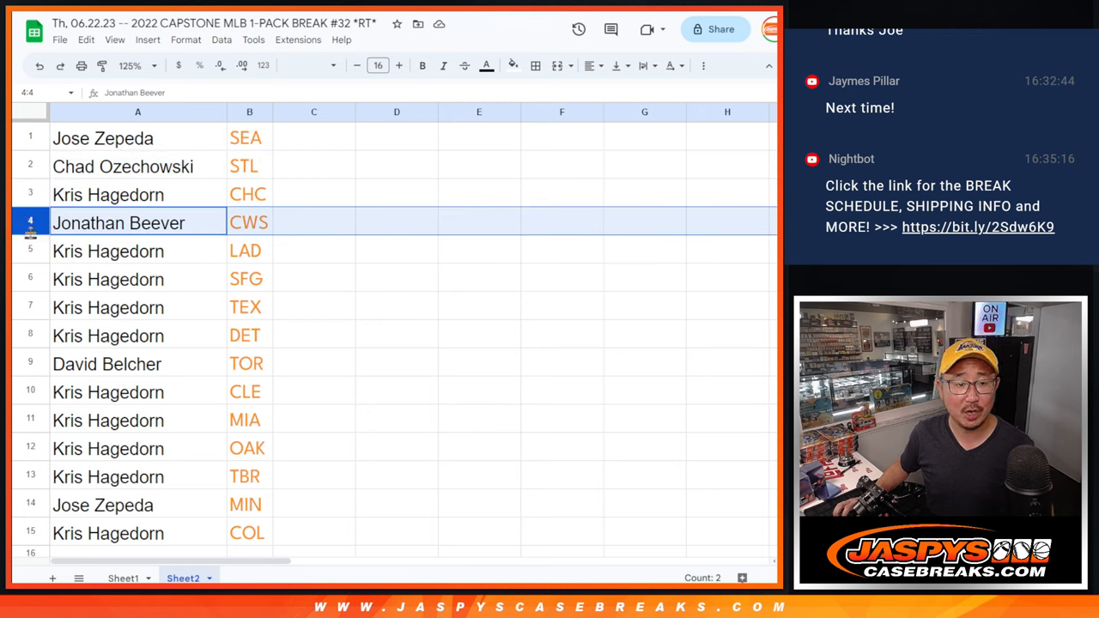
pyautogui.click(138, 251)
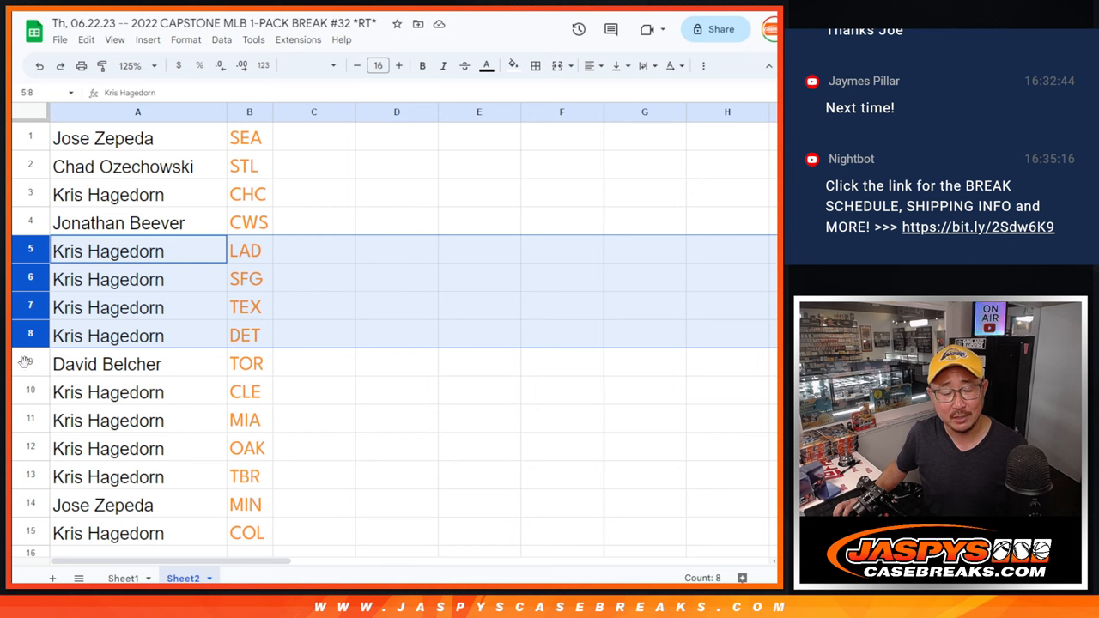
pyautogui.click(138, 393)
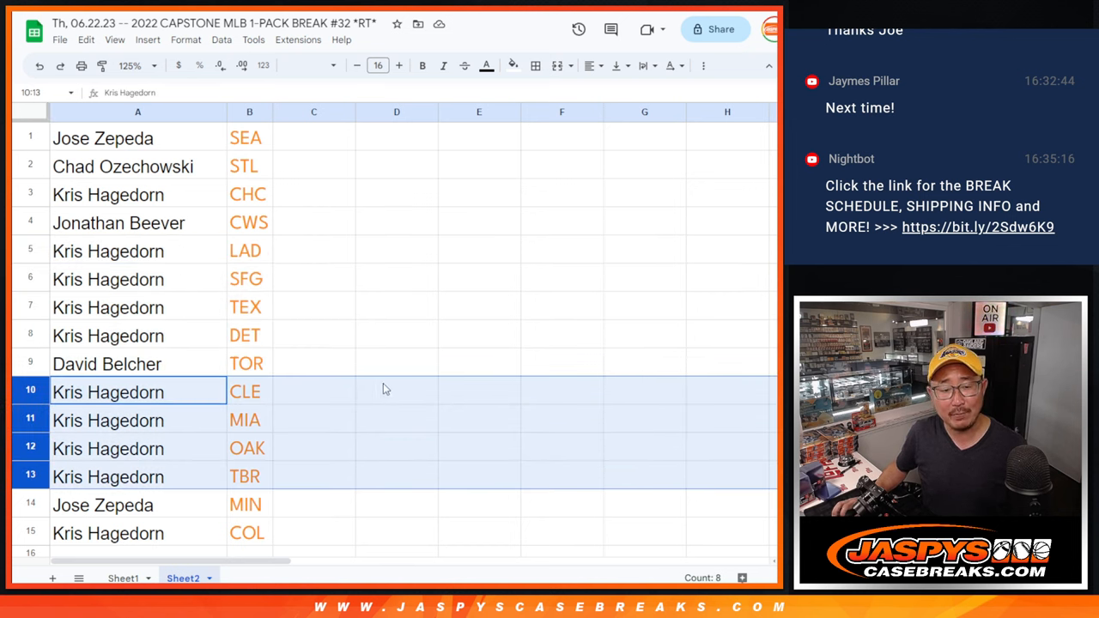
pyautogui.click(102, 505)
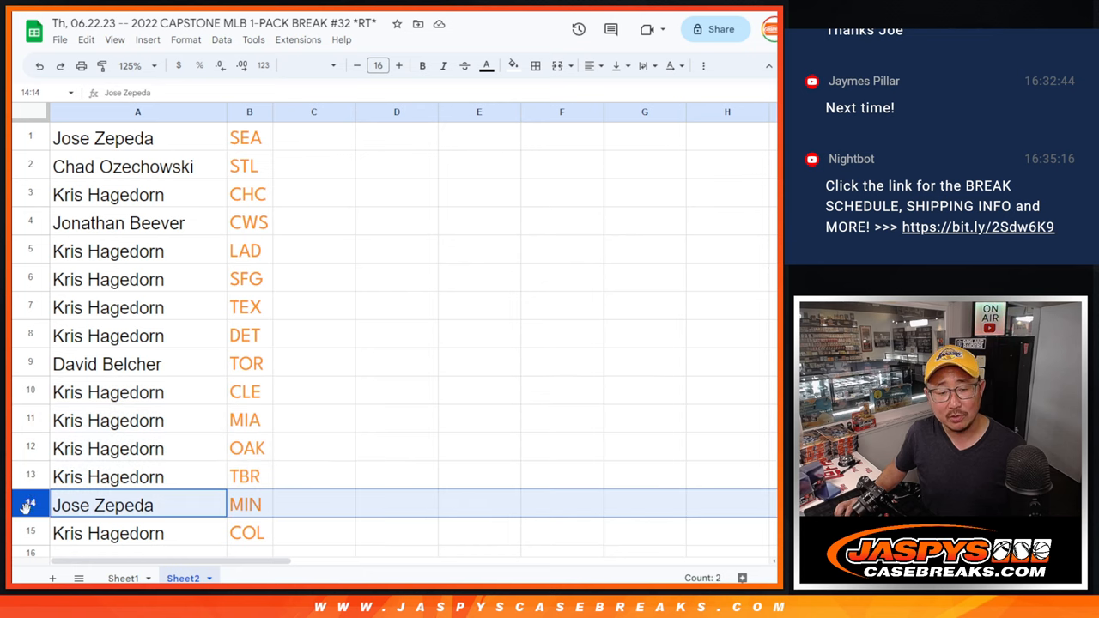
pyautogui.click(108, 534)
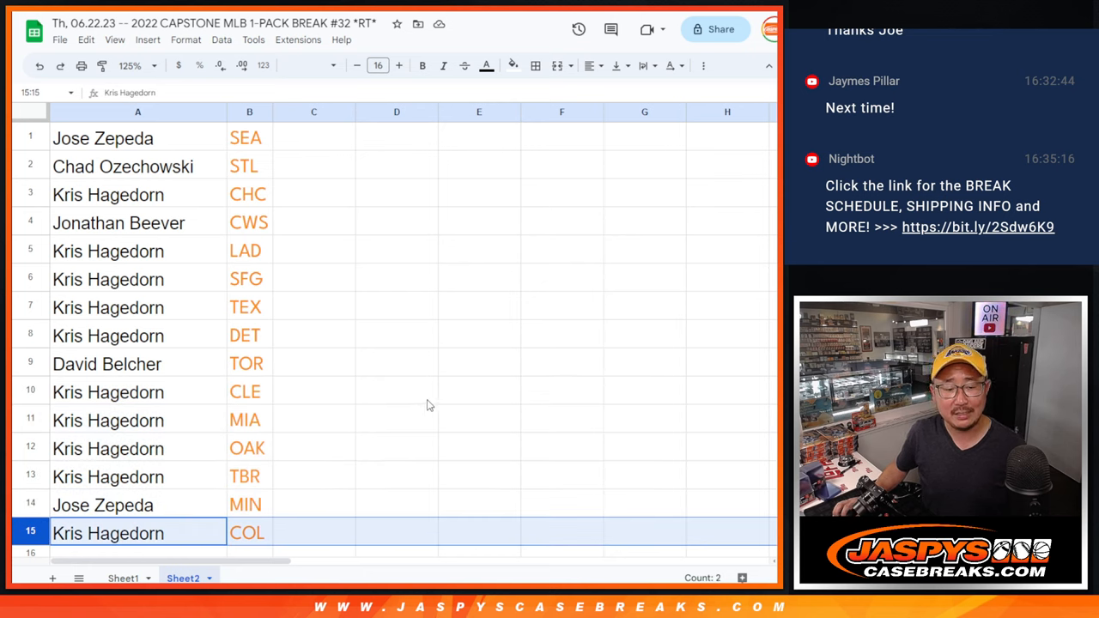
# Append '/cap32' to the first customer name in A1.
pyautogui.click(137, 138)
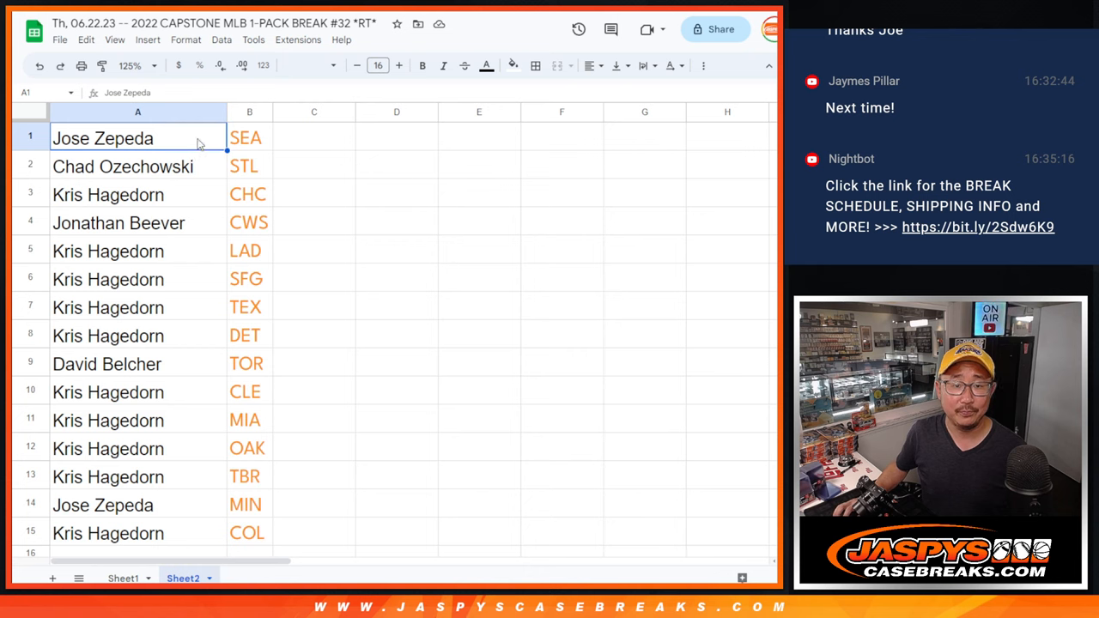
pyautogui.write('/cap')
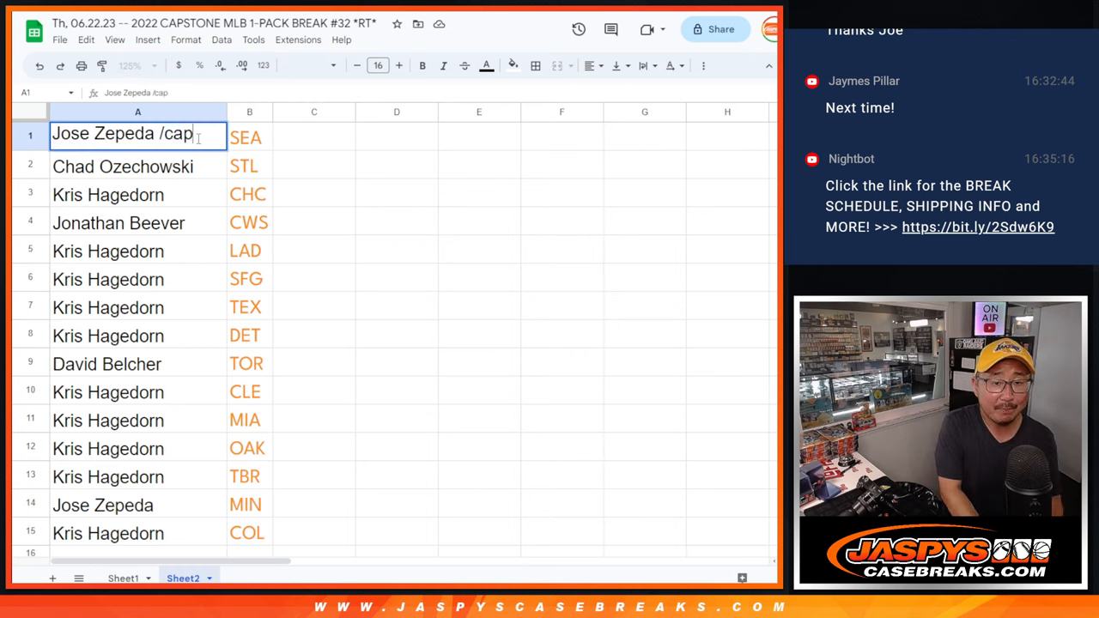
pyautogui.write('32')
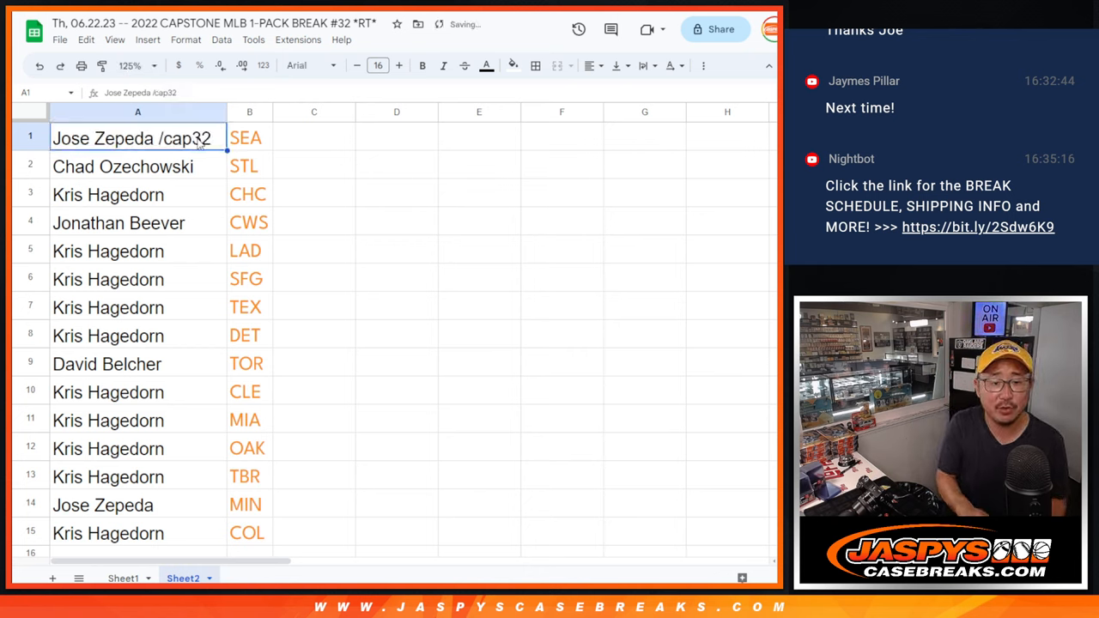